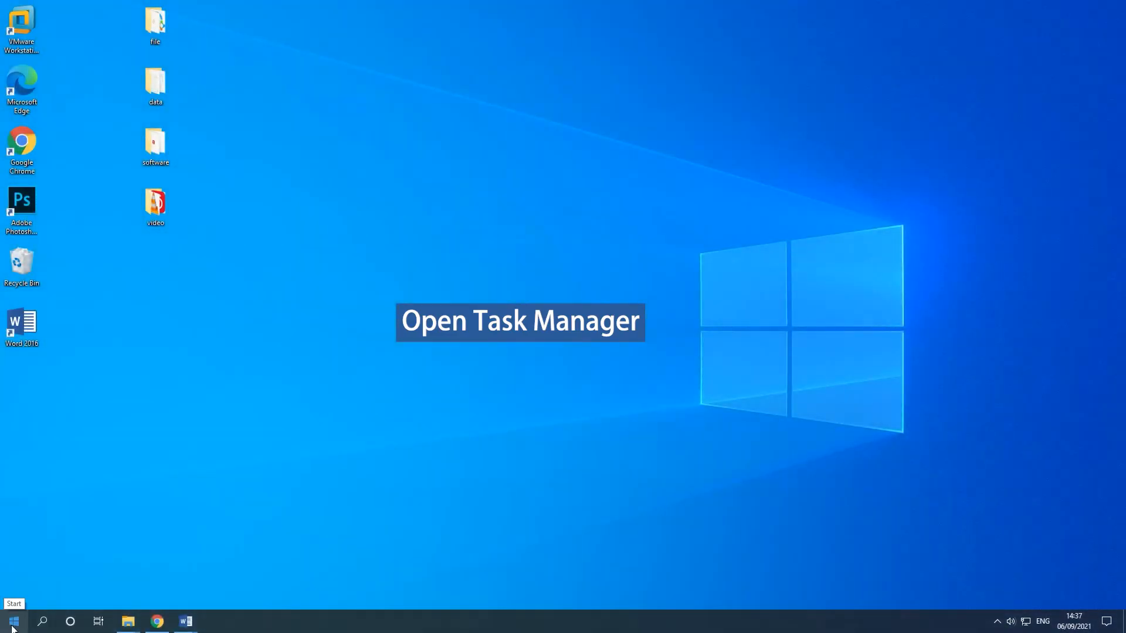
End the Cortana task from Task Manager's Apps list via the Start button's right-click menu.
{"action": "right_click", "coordinate": [12, 620]}
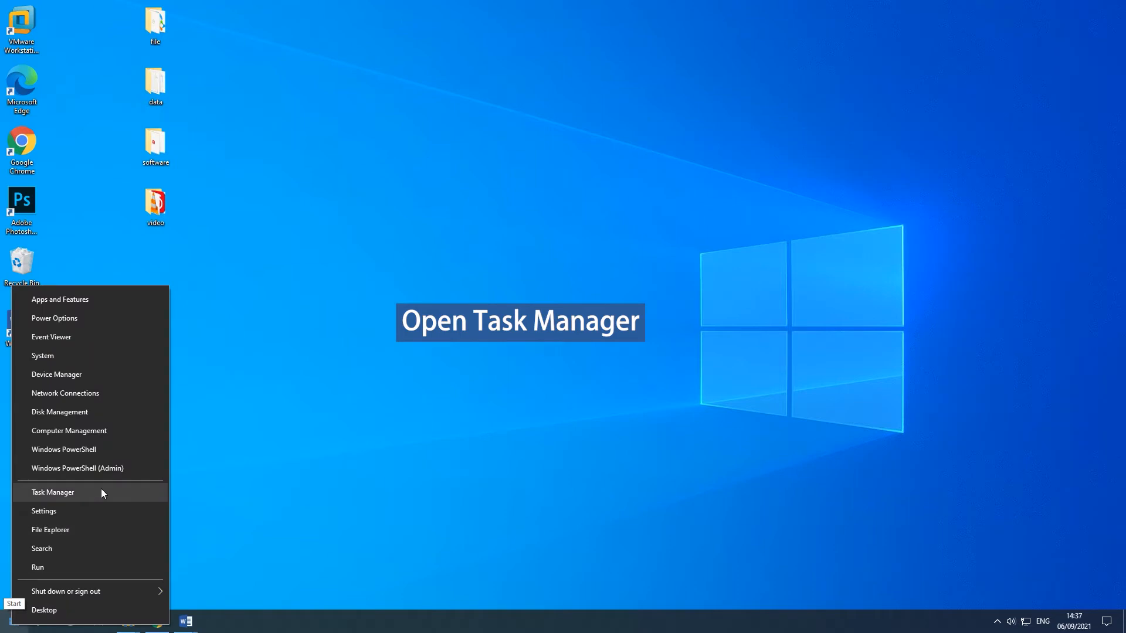
{"action": "left_click", "coordinate": [53, 491]}
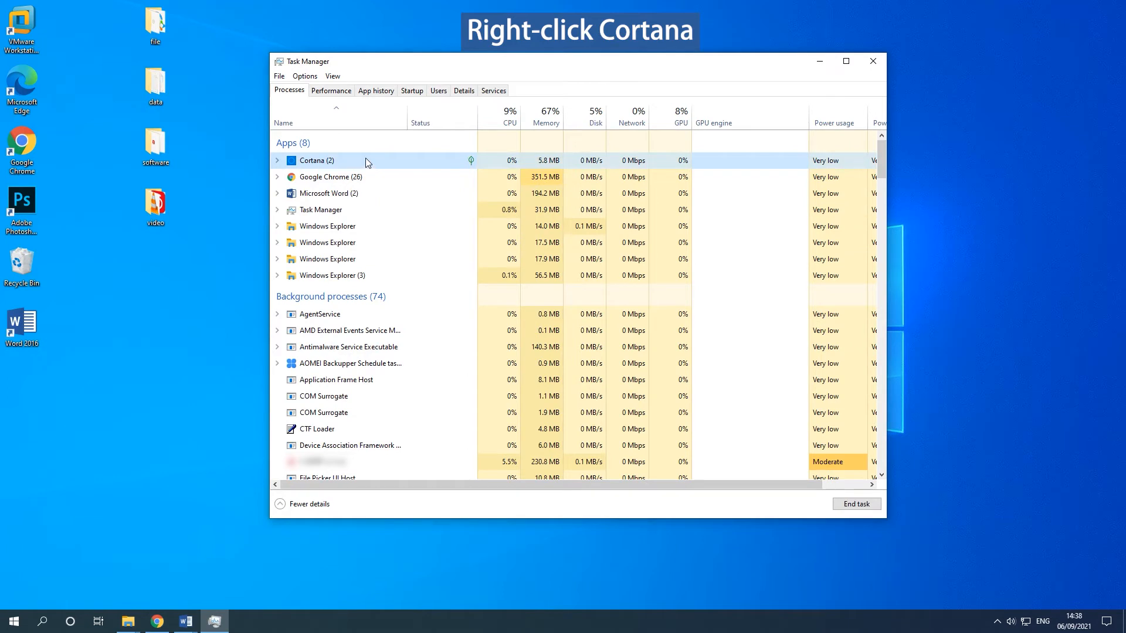
{"action": "right_click", "coordinate": [317, 161]}
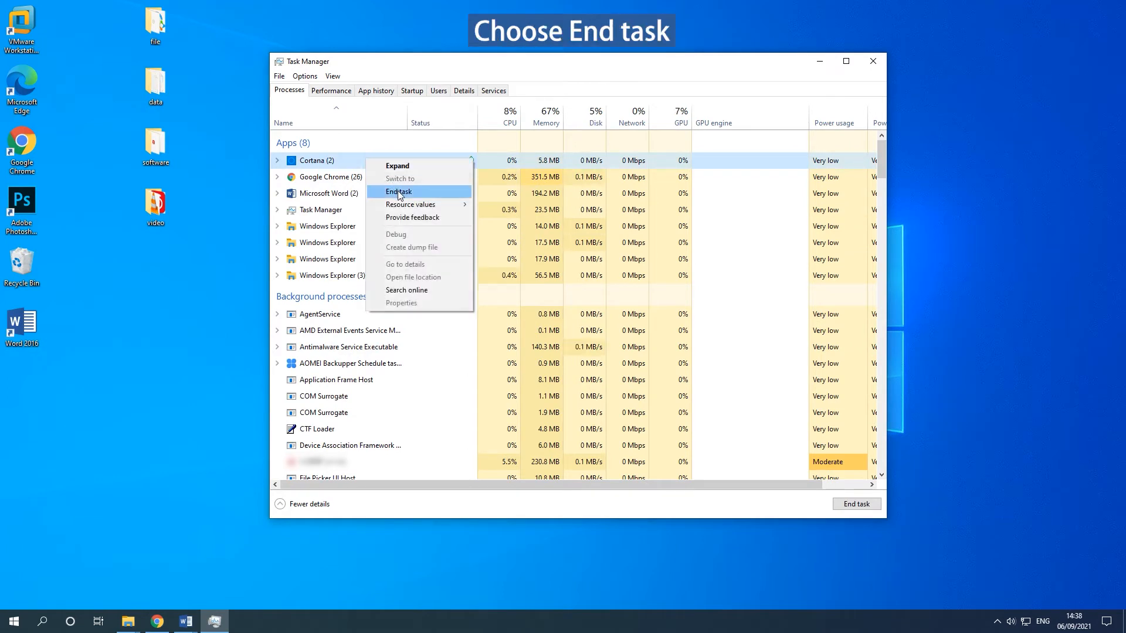
{"action": "left_click", "coordinate": [398, 191]}
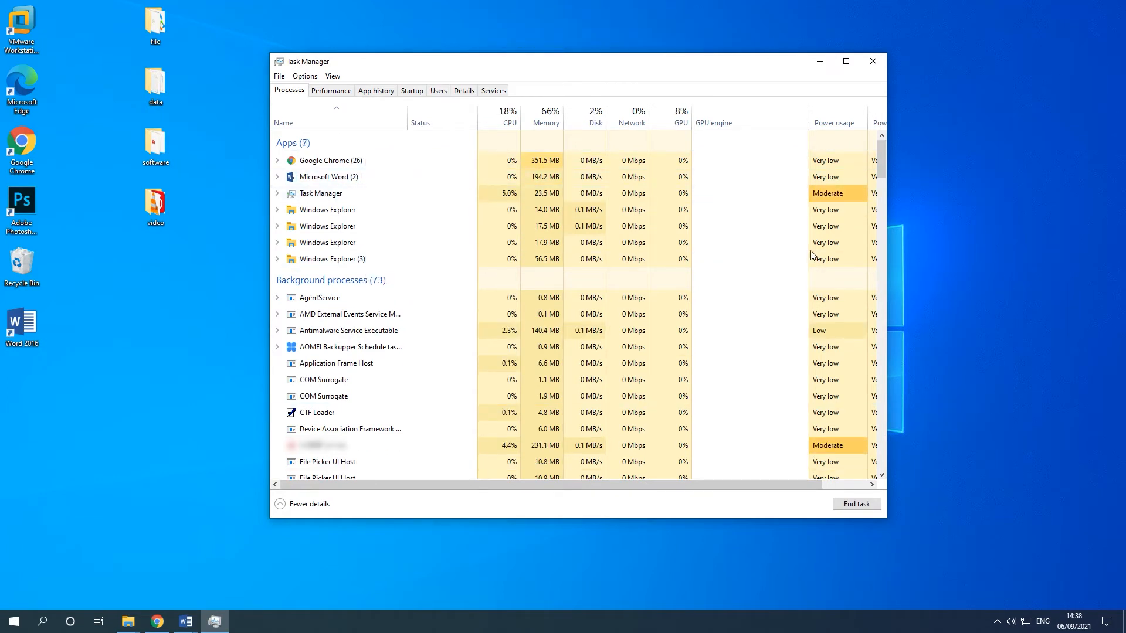
{"action": "left_click", "coordinate": [873, 60]}
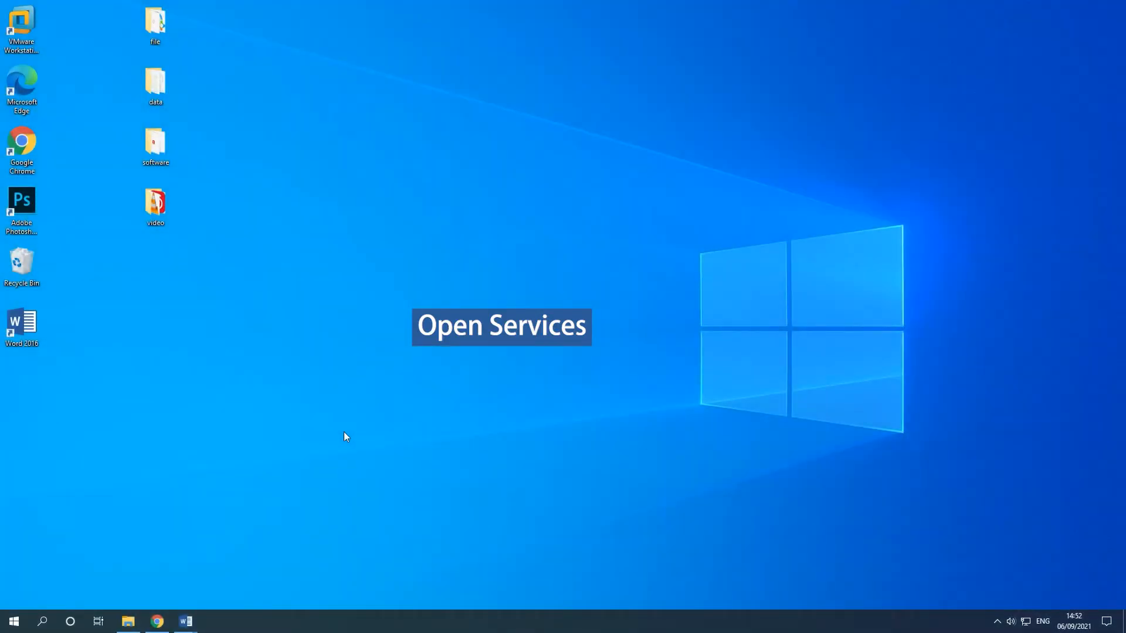
Launch the Services console by running services.msc from the Run prompt.
{"action": "key", "text": "Win+r"}
{"action": "type", "text": "service"}
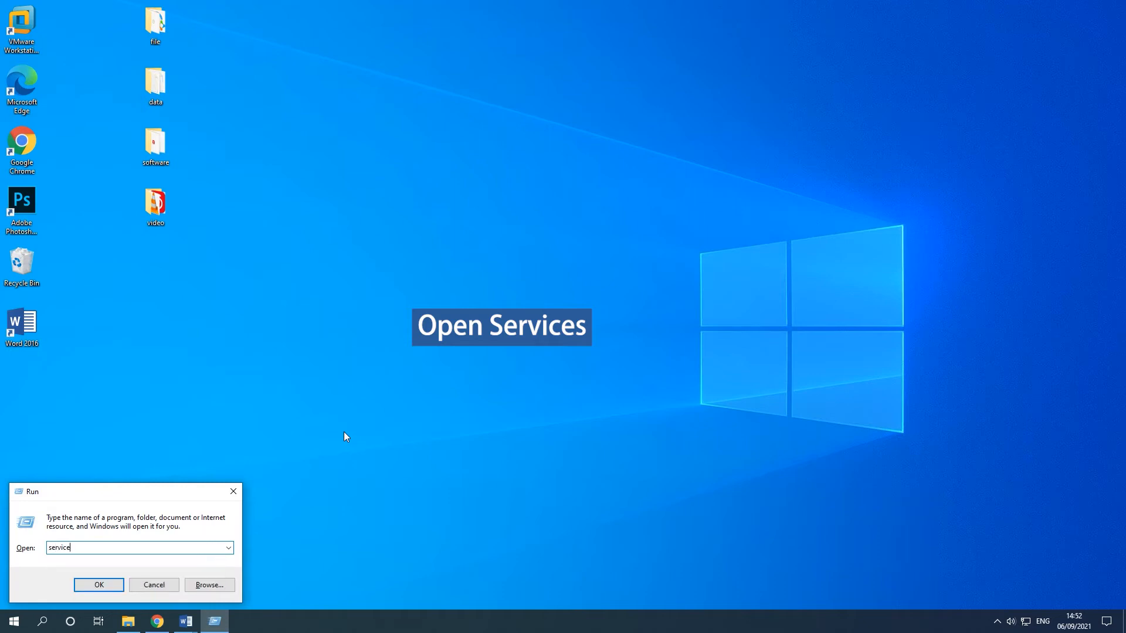
{"action": "type", "text": "s.msc"}
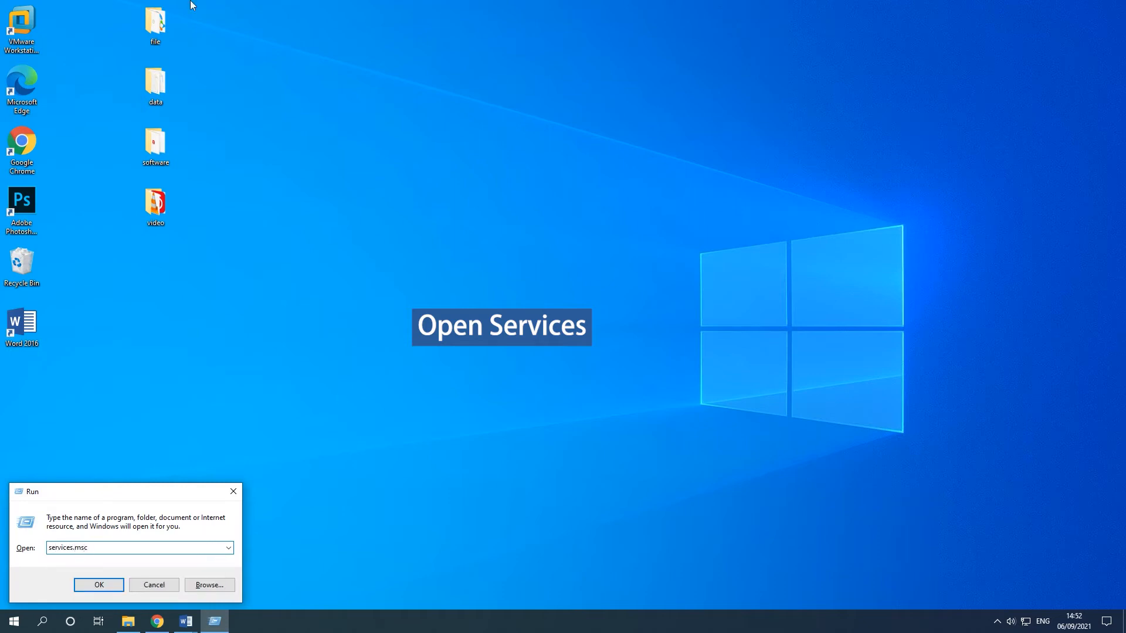
{"action": "left_click", "coordinate": [99, 584]}
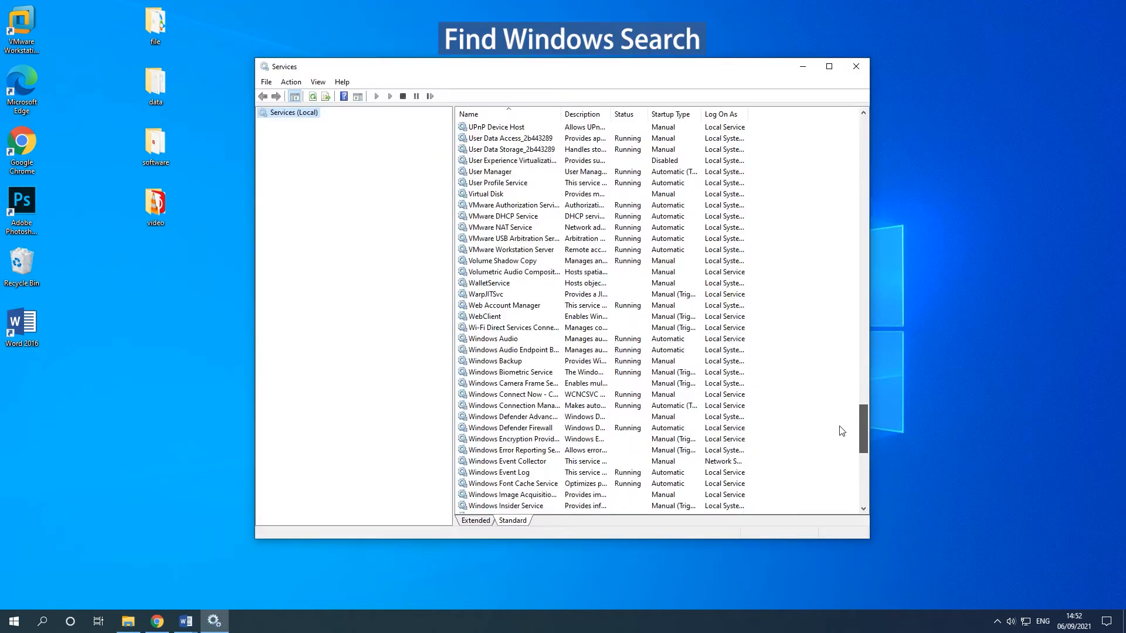
Restart the Windows Search service so it shows as running again, then leave Services.
{"action": "scroll", "scroll_direction": "down", "scroll_amount": 3}
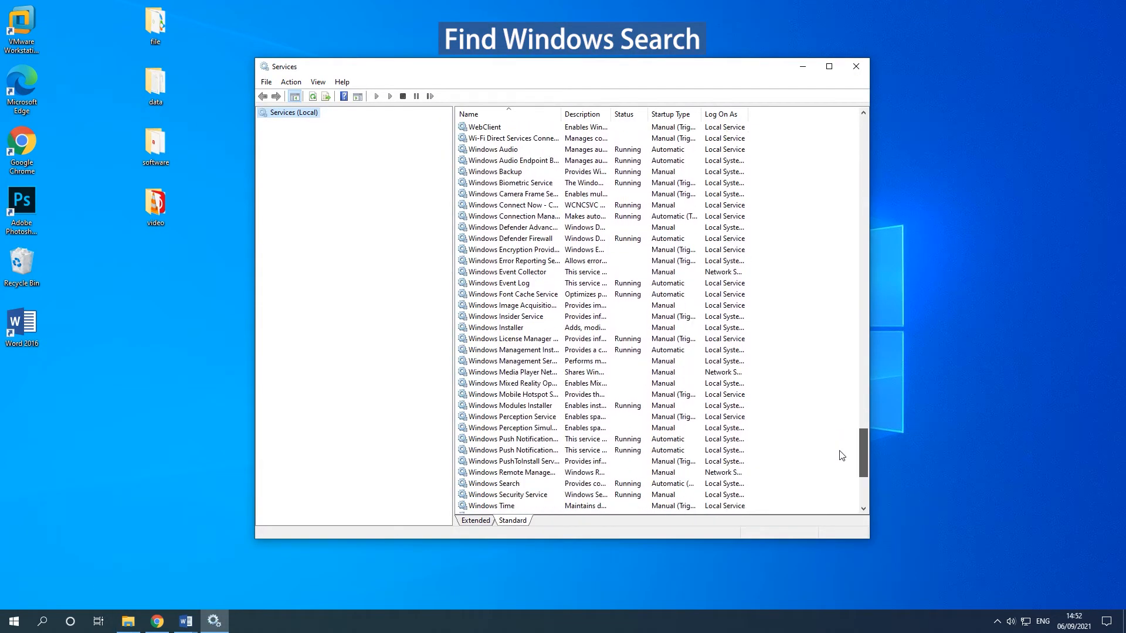
{"action": "scroll", "scroll_direction": "down", "scroll_amount": 3}
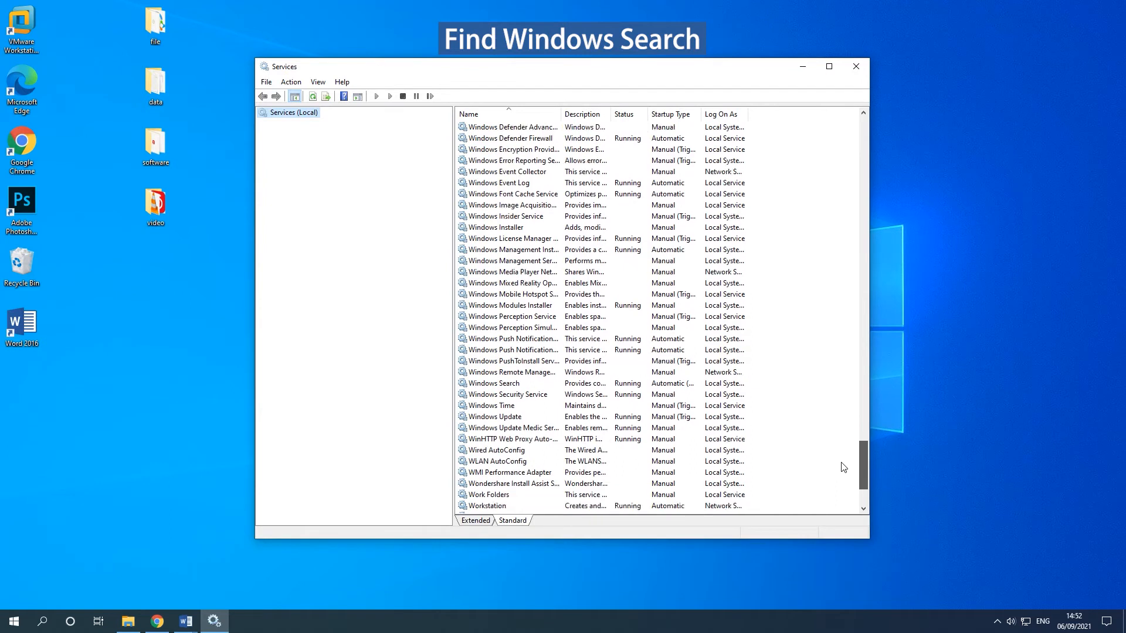
{"action": "scroll", "scroll_direction": "down", "scroll_amount": 3}
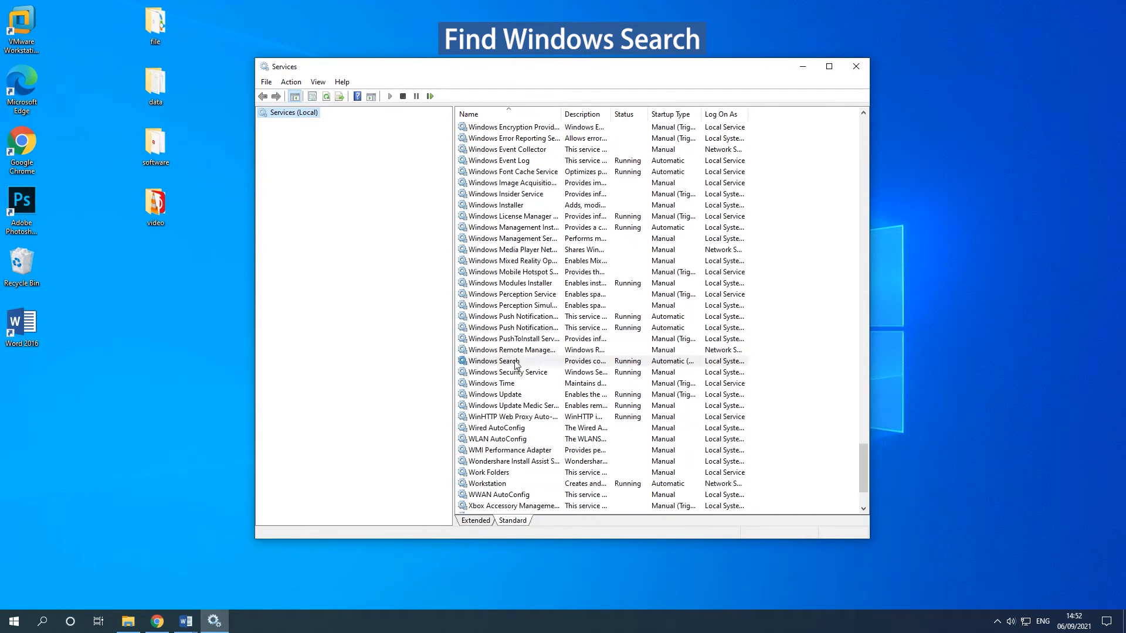
{"action": "right_click", "coordinate": [492, 360]}
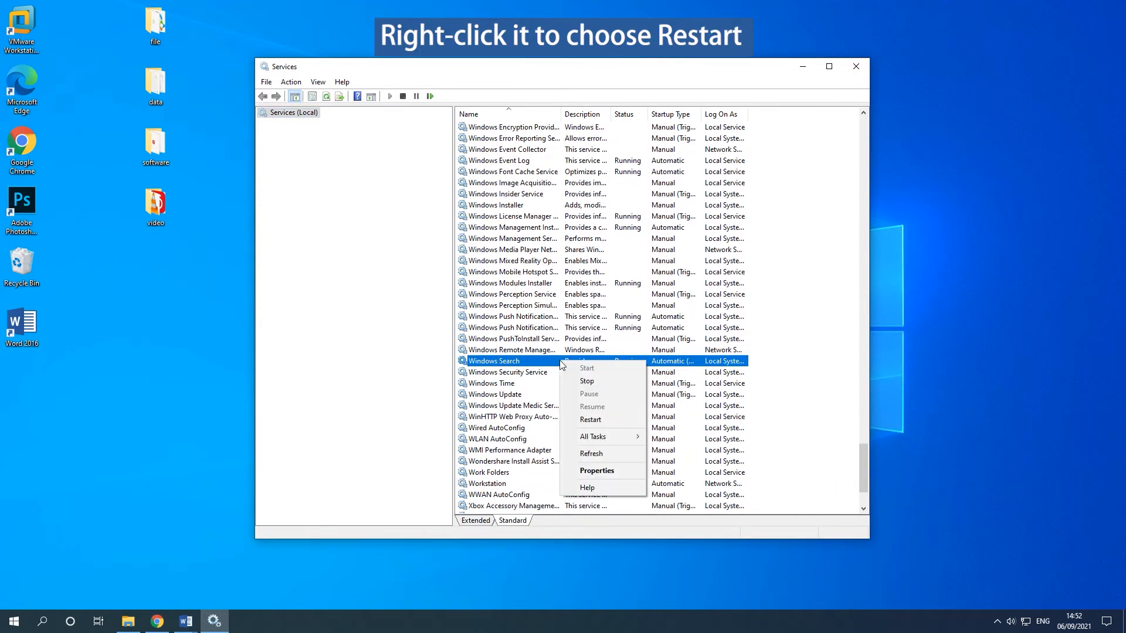
{"action": "mouse_move", "coordinate": [591, 420]}
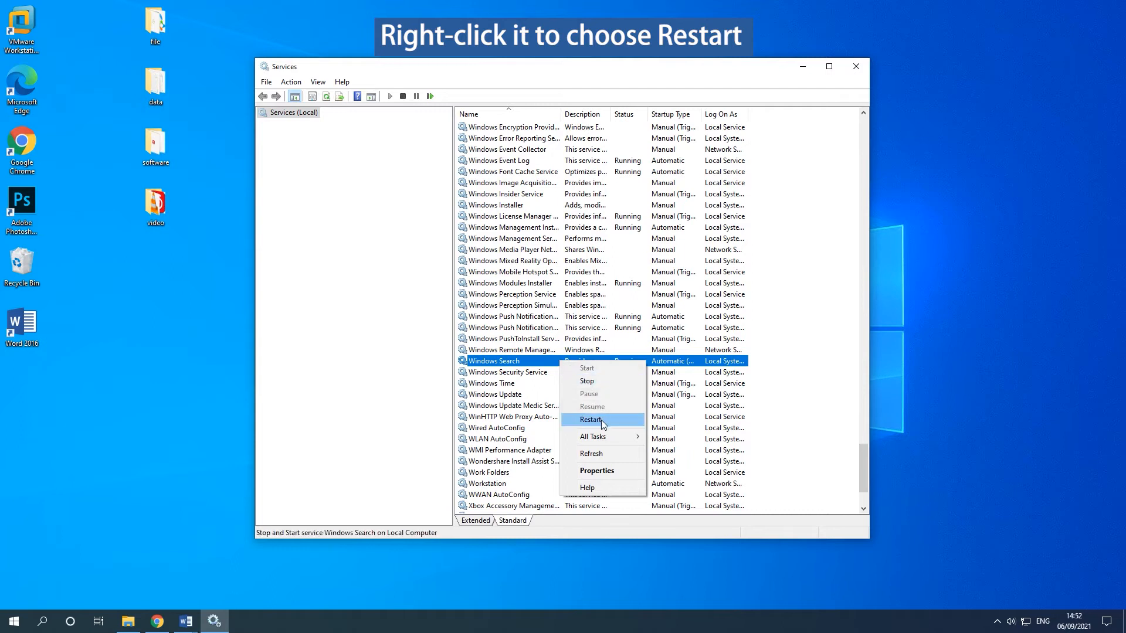
{"action": "left_click", "coordinate": [591, 420]}
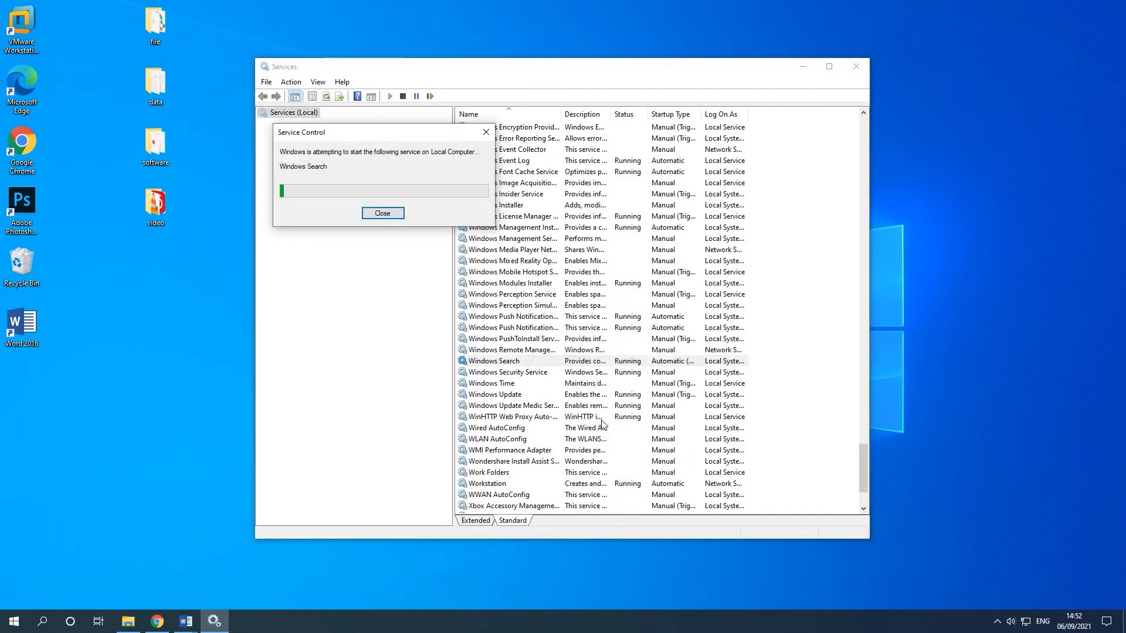
{"action": "left_click", "coordinate": [383, 213]}
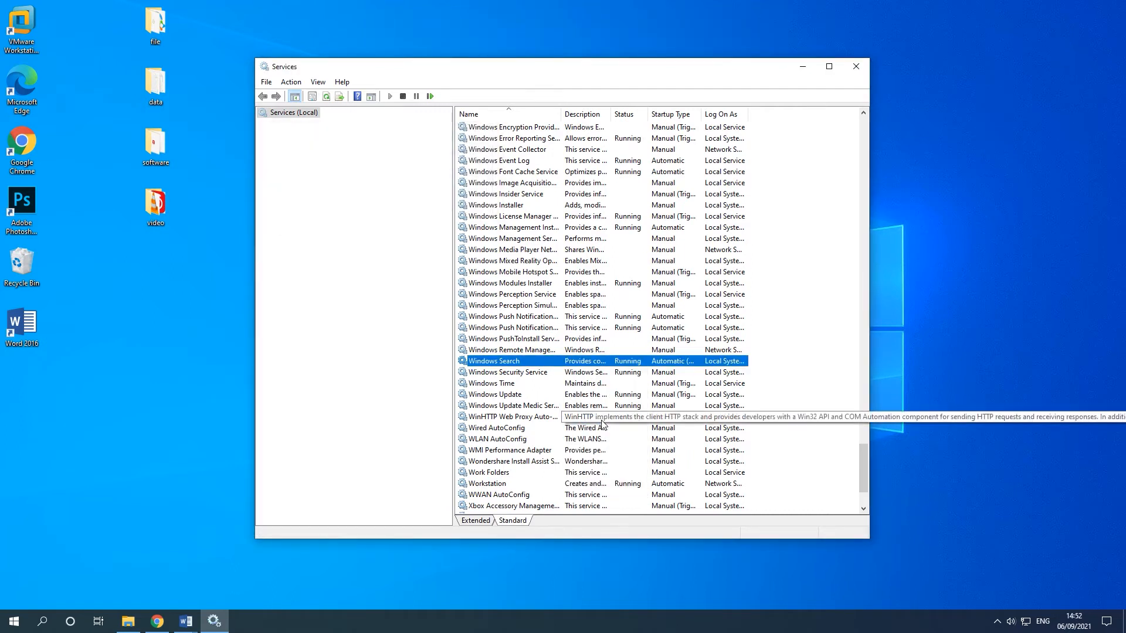
{"action": "left_click", "coordinate": [855, 66]}
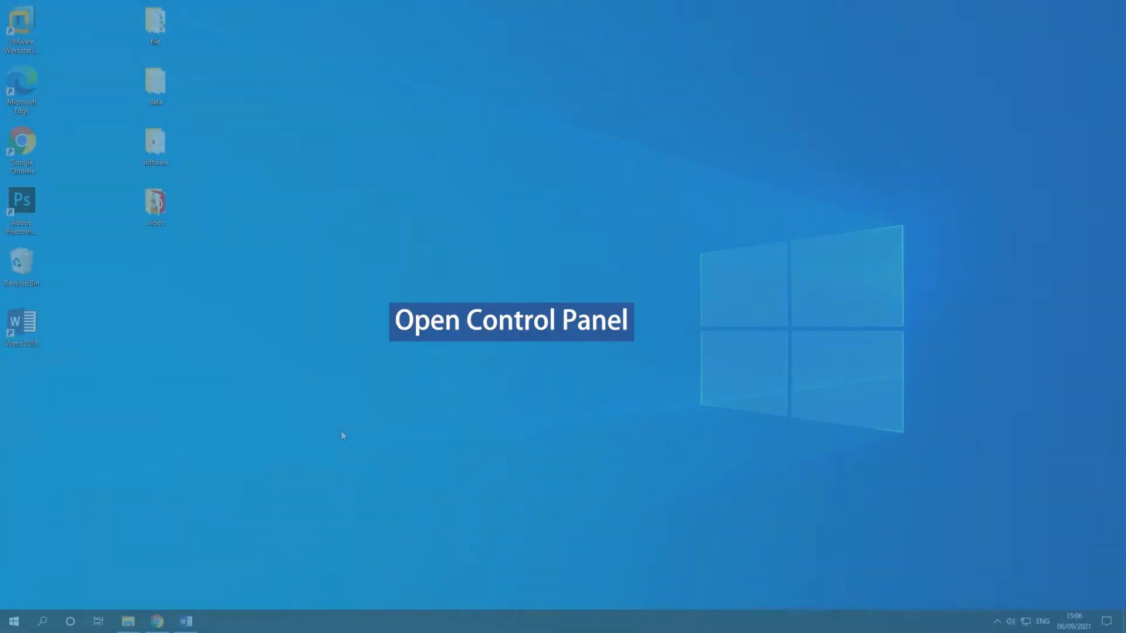
Launch Control Panel by running 'control panel' from the Run prompt.
{"action": "key", "text": "Win+r"}
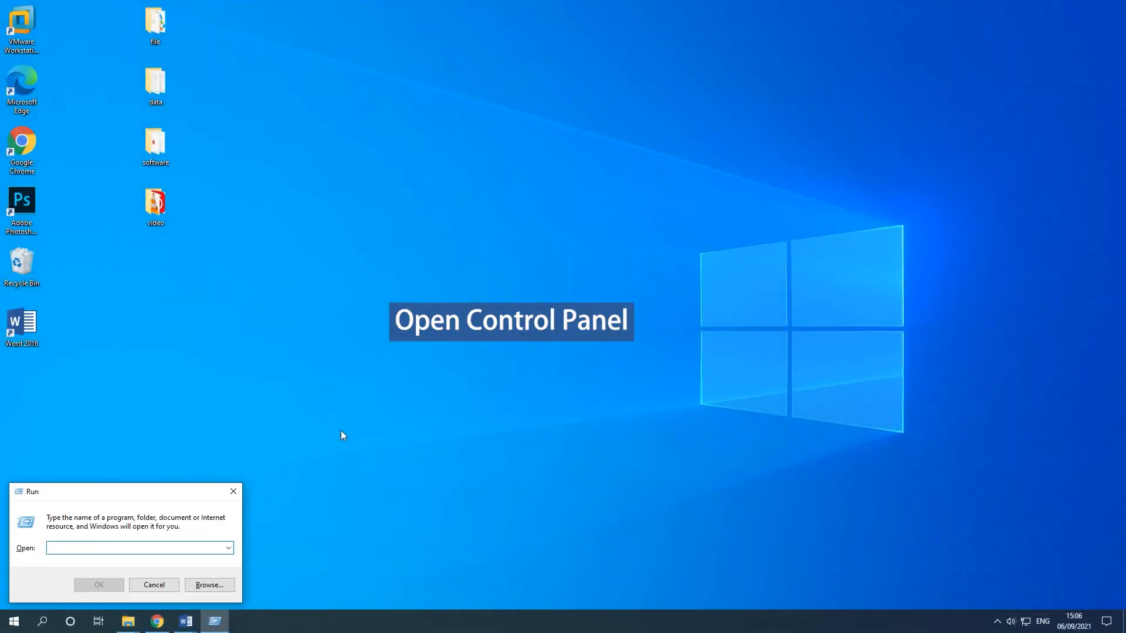
{"action": "type", "text": "control panel"}
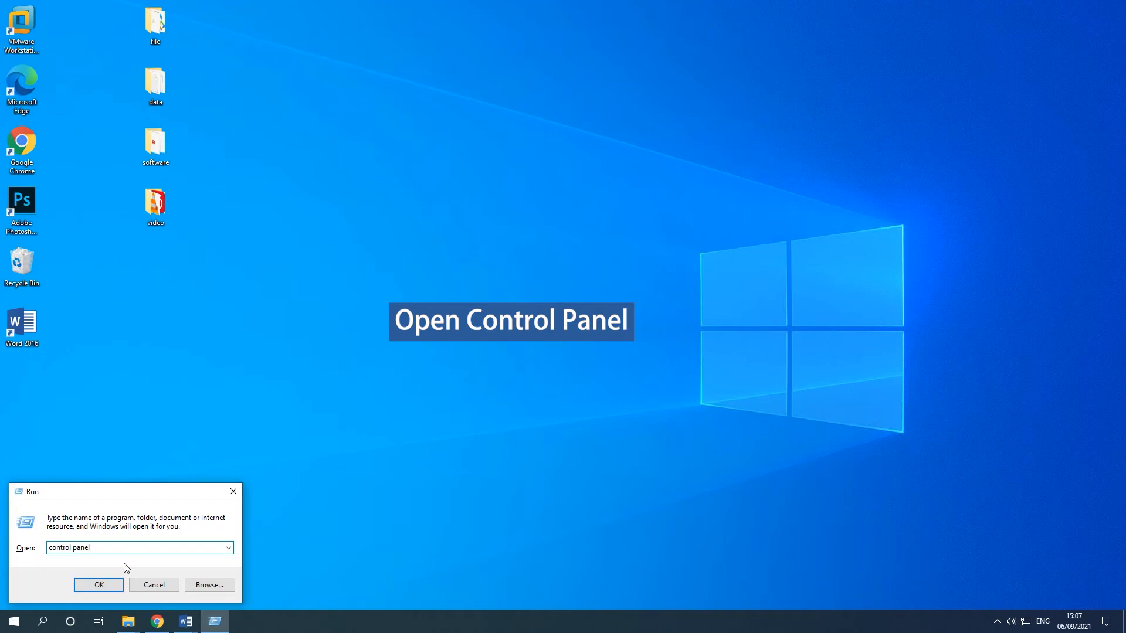
{"action": "left_click", "coordinate": [98, 585]}
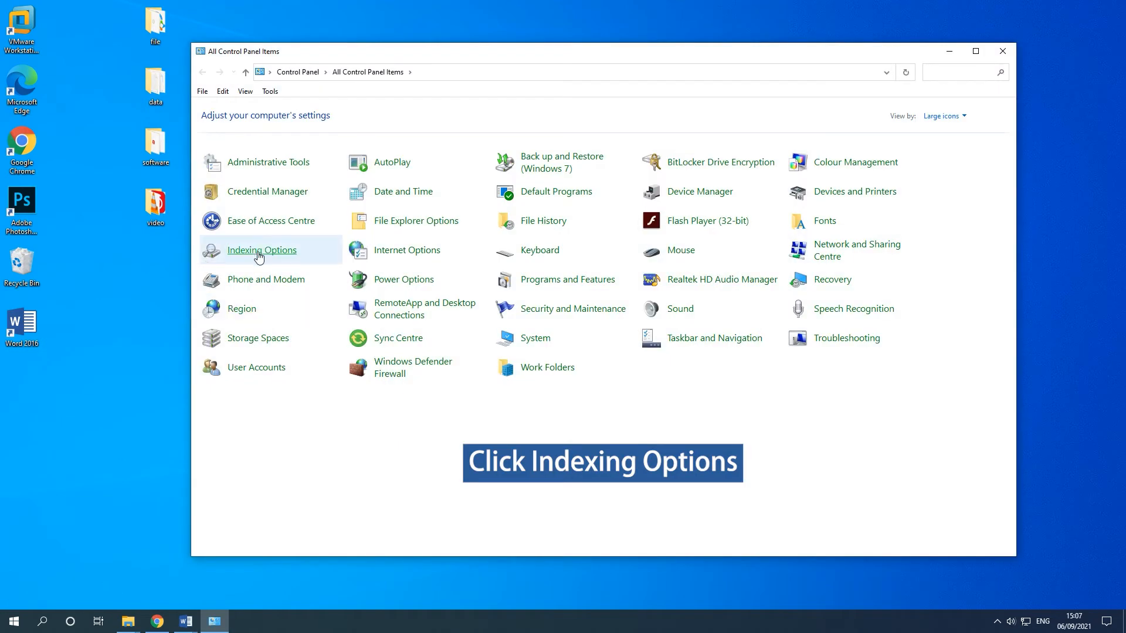
Rebuild the search index from Indexing Options' advanced settings.
{"action": "left_click", "coordinate": [262, 249]}
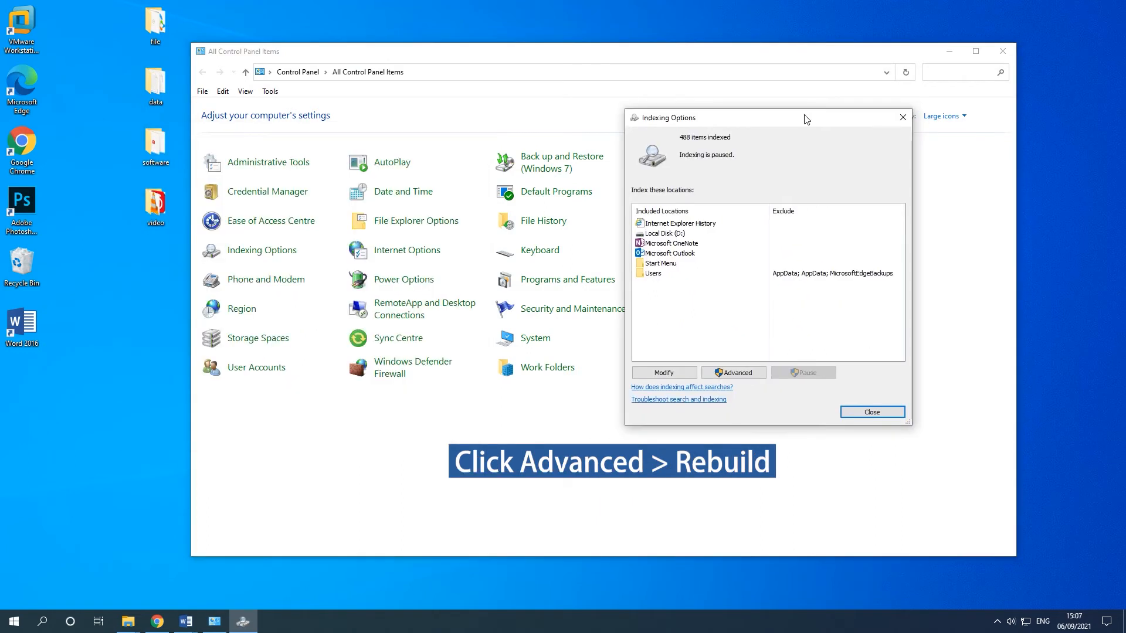
{"action": "mouse_move", "coordinate": [733, 372]}
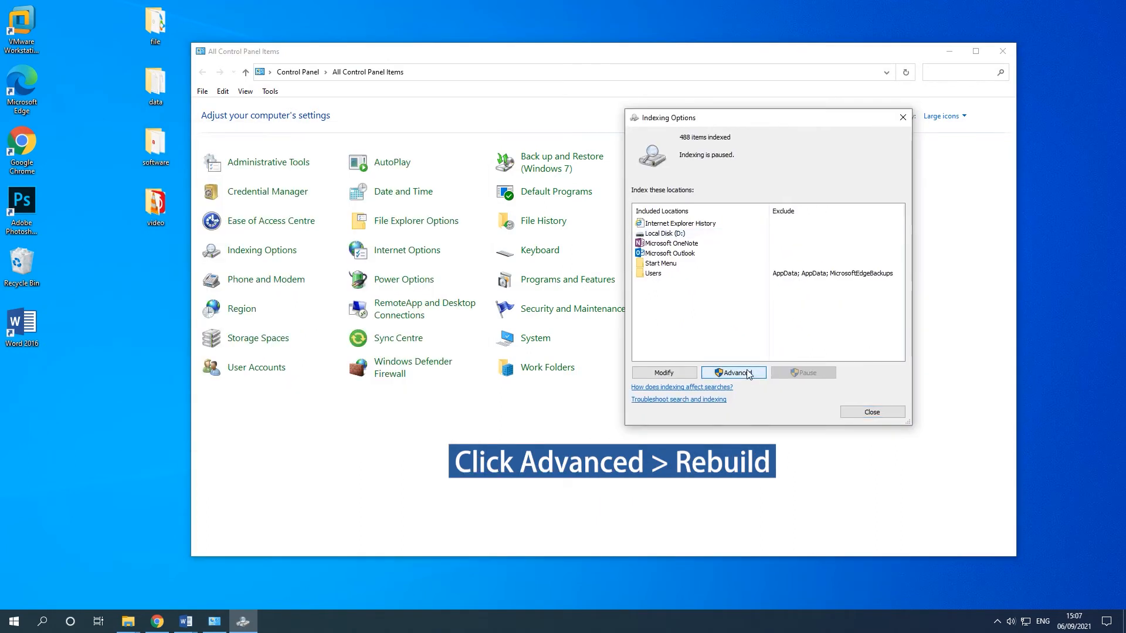
{"action": "left_click", "coordinate": [732, 372]}
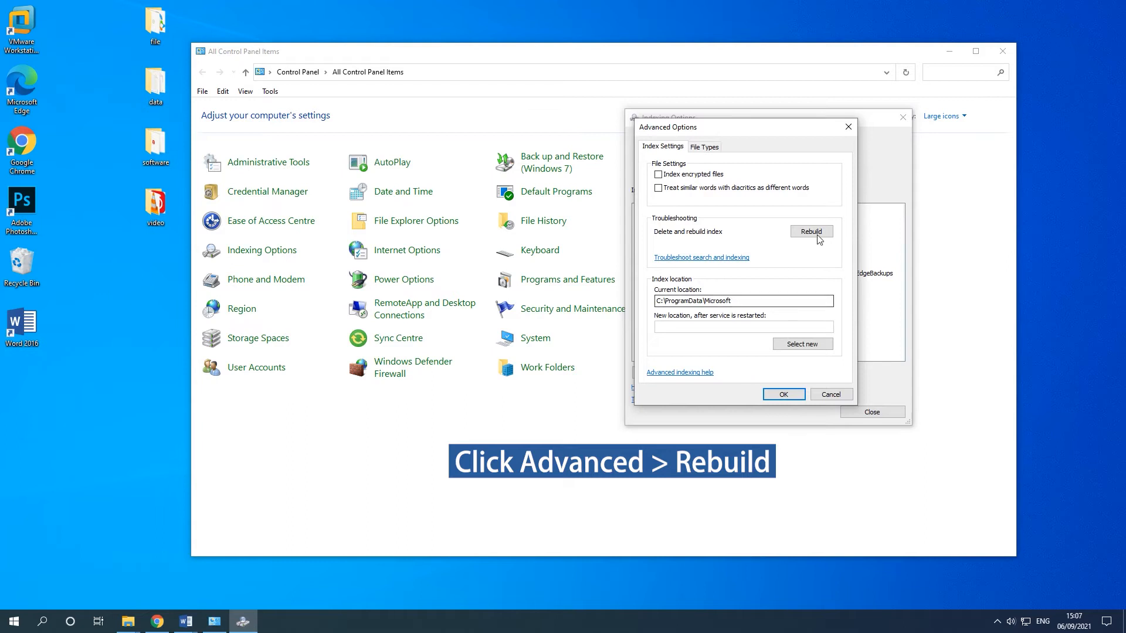
{"action": "left_click", "coordinate": [811, 231]}
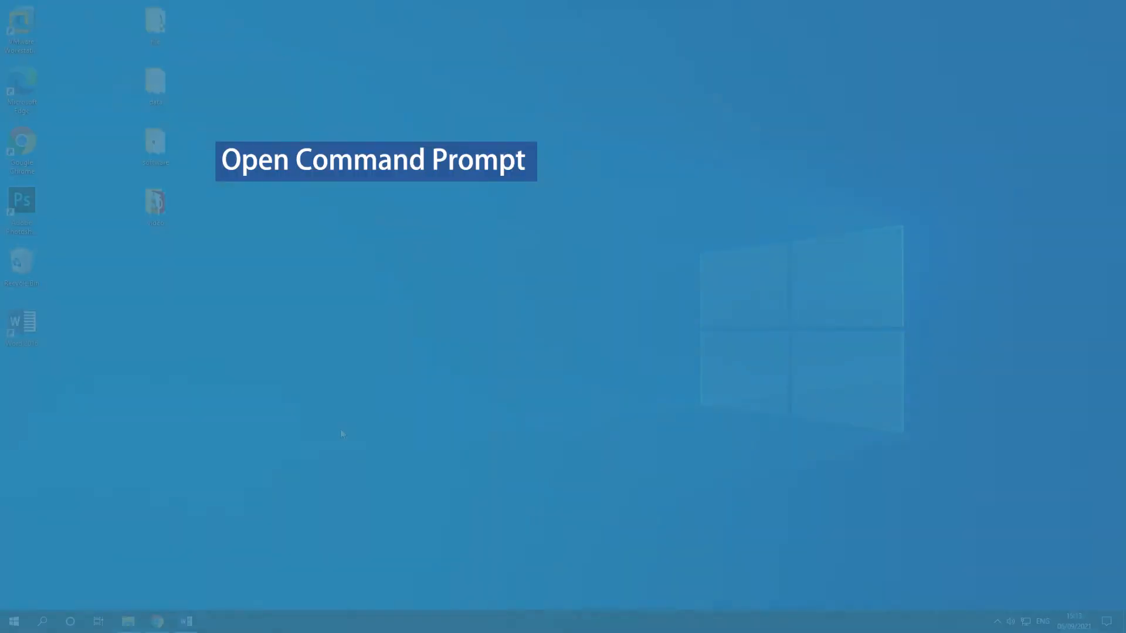
Launch Command Prompt with administrator rights from a 'cmd' Windows search.
{"action": "left_click", "coordinate": [41, 621]}
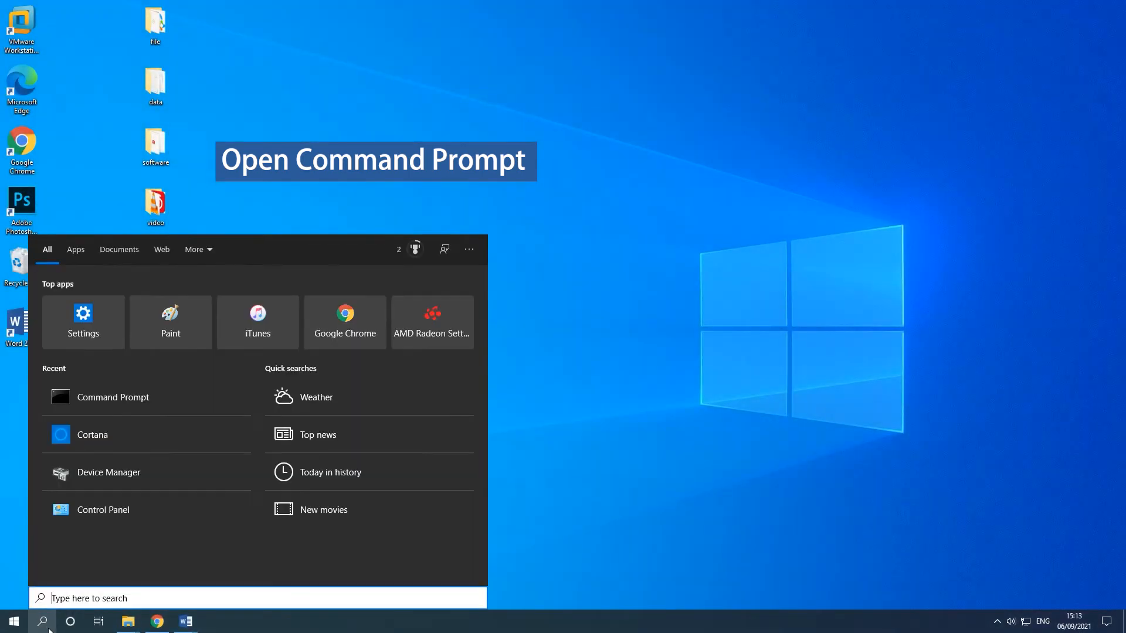
{"action": "type", "text": "cmd"}
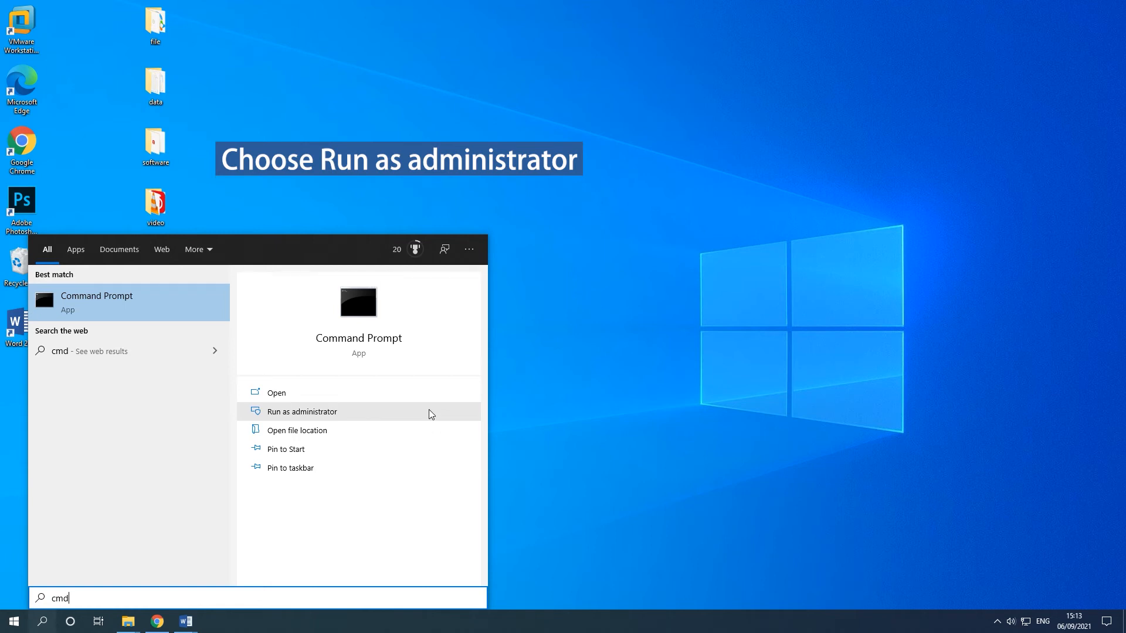
{"action": "left_click", "coordinate": [301, 411]}
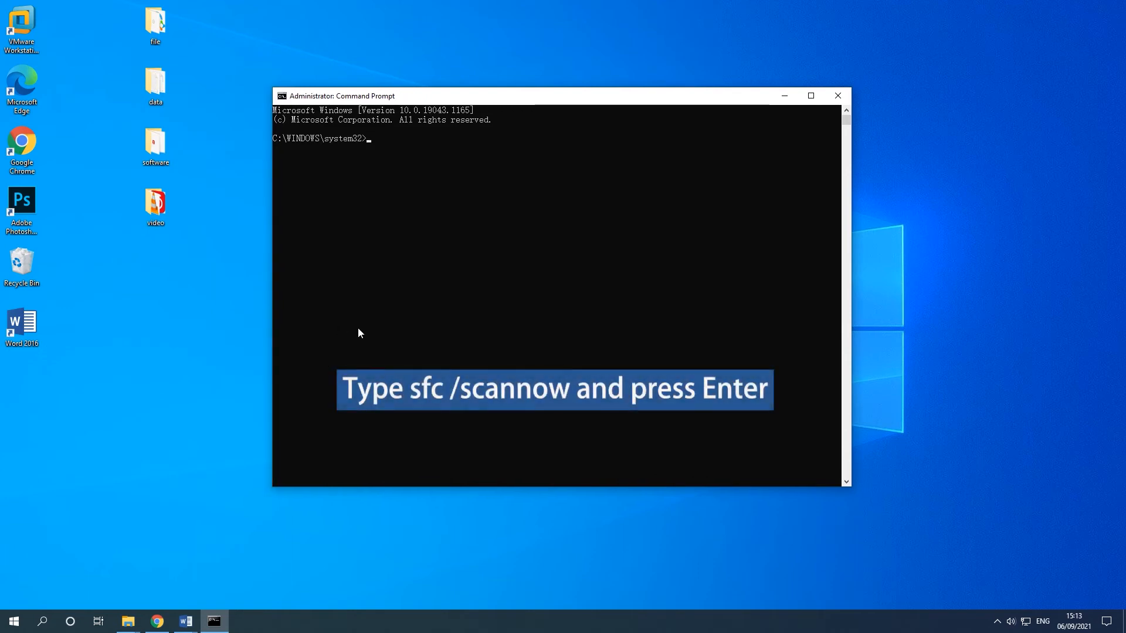
Run the sfc /scannow system file check.
{"action": "type", "text": "sfc"}
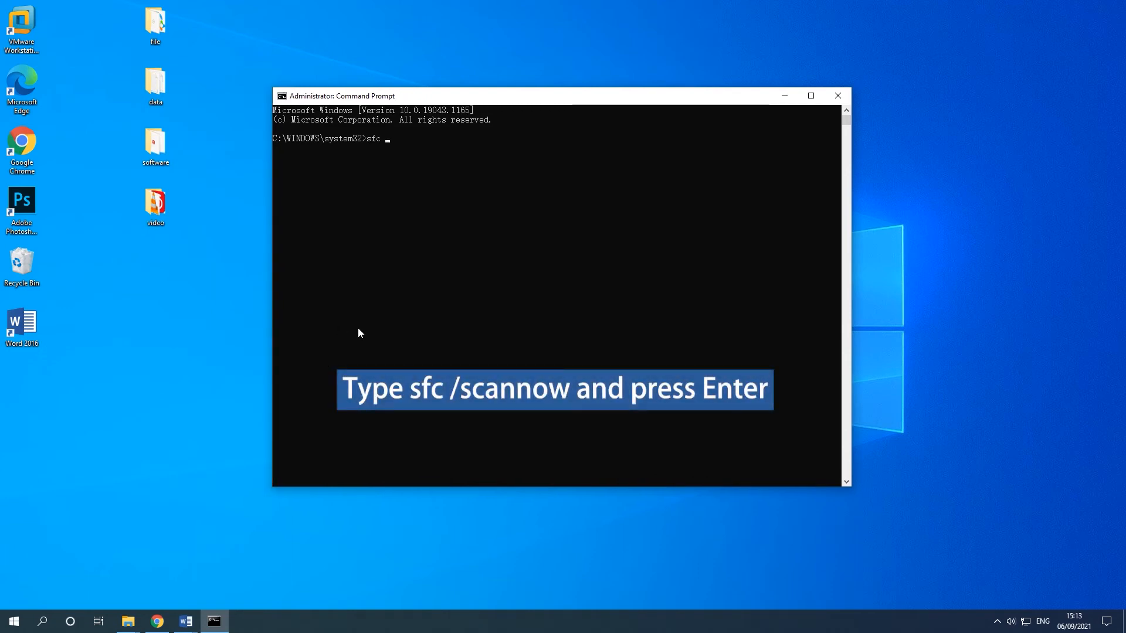
{"action": "type", "text": "/sca"}
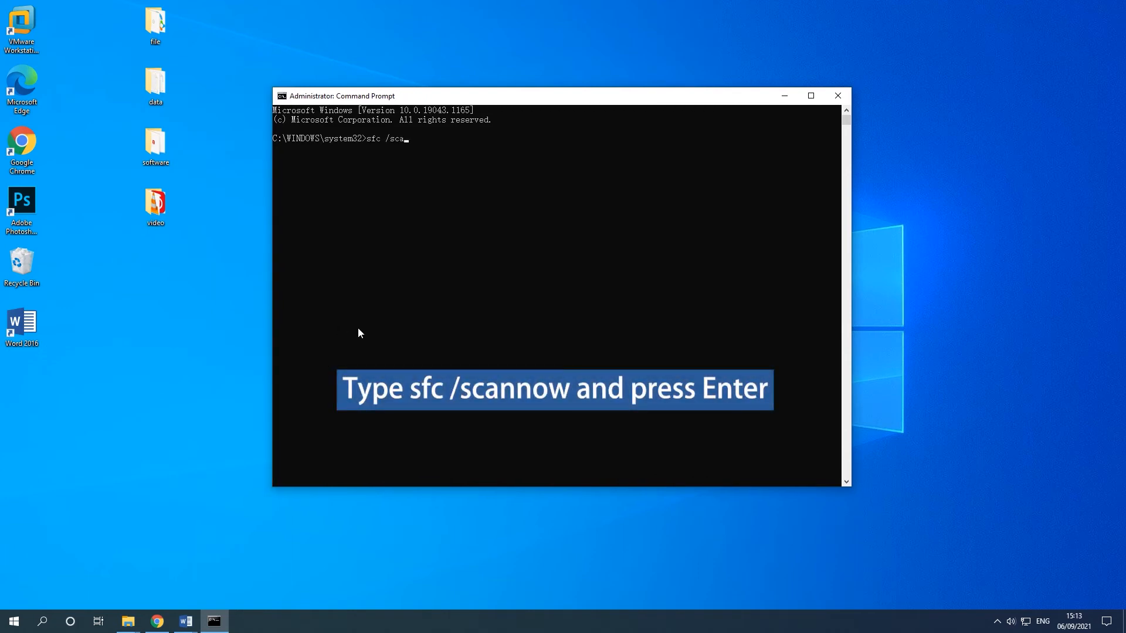
{"action": "type", "text": "nnow"}
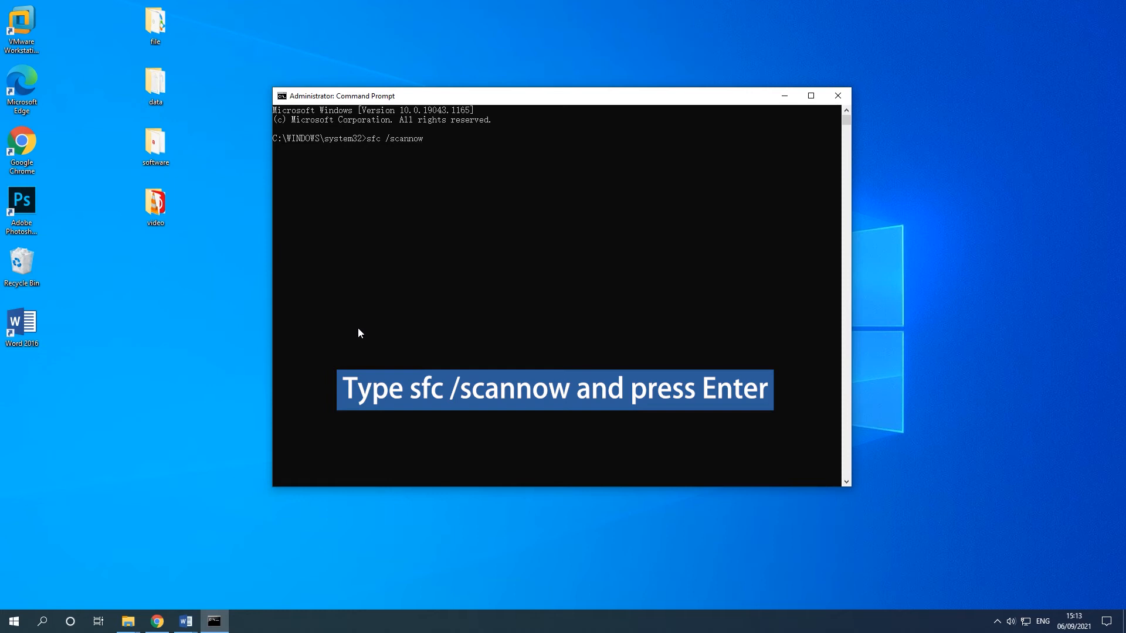
{"action": "key", "text": "Return"}
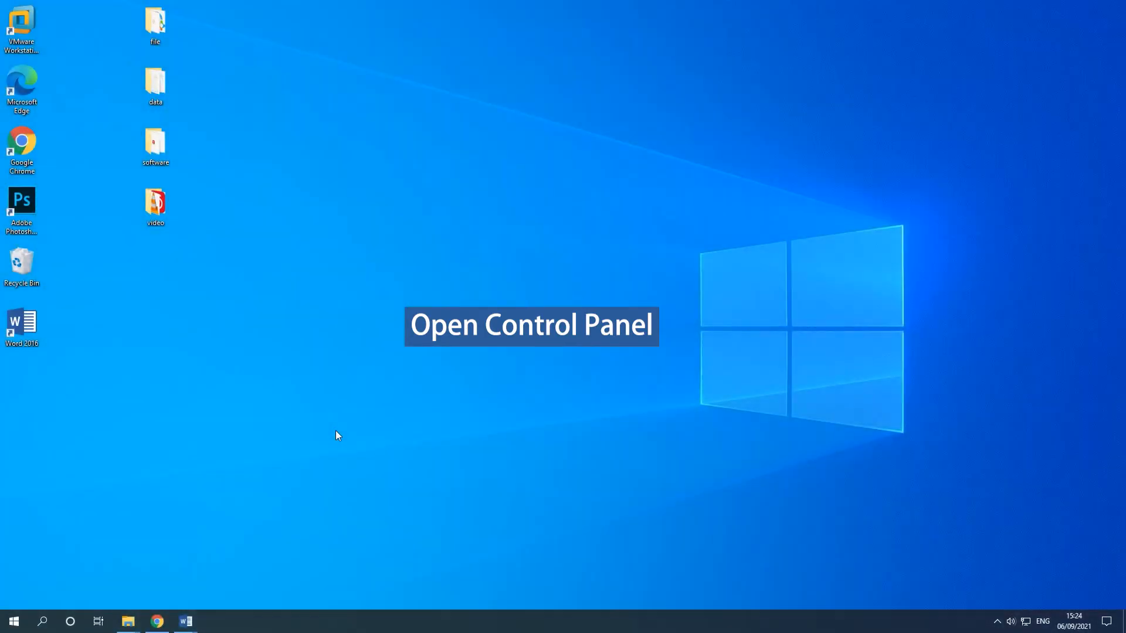
Reach the full list of troubleshooters from Control Panel's Troubleshooting page.
{"action": "key", "text": "Win+r"}
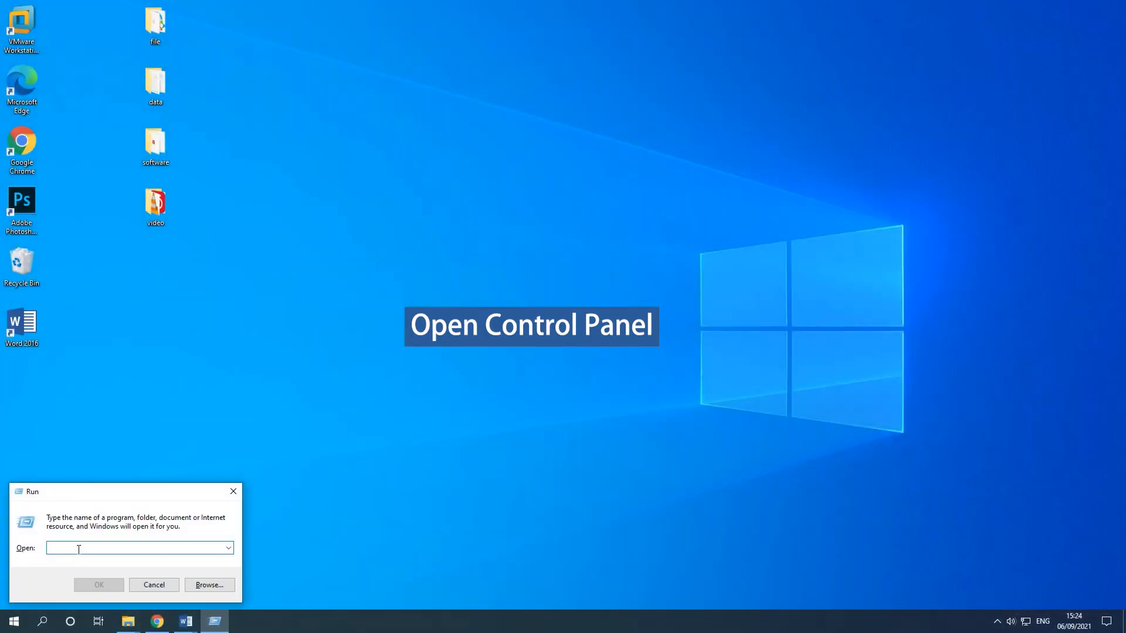
{"action": "type", "text": "control panel"}
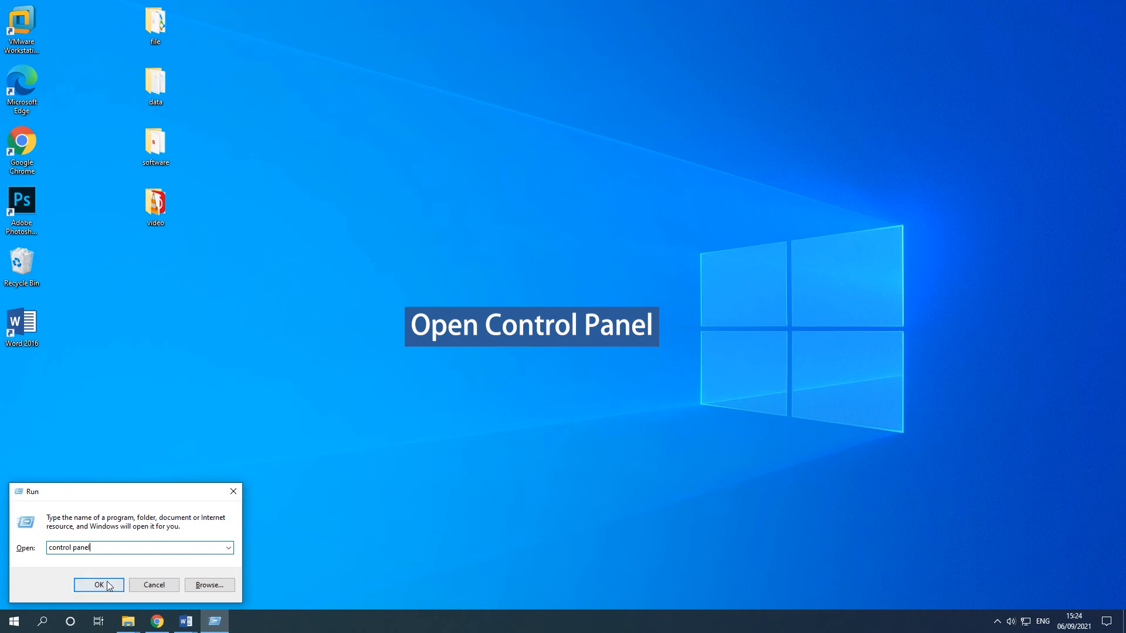
{"action": "left_click", "coordinate": [99, 584]}
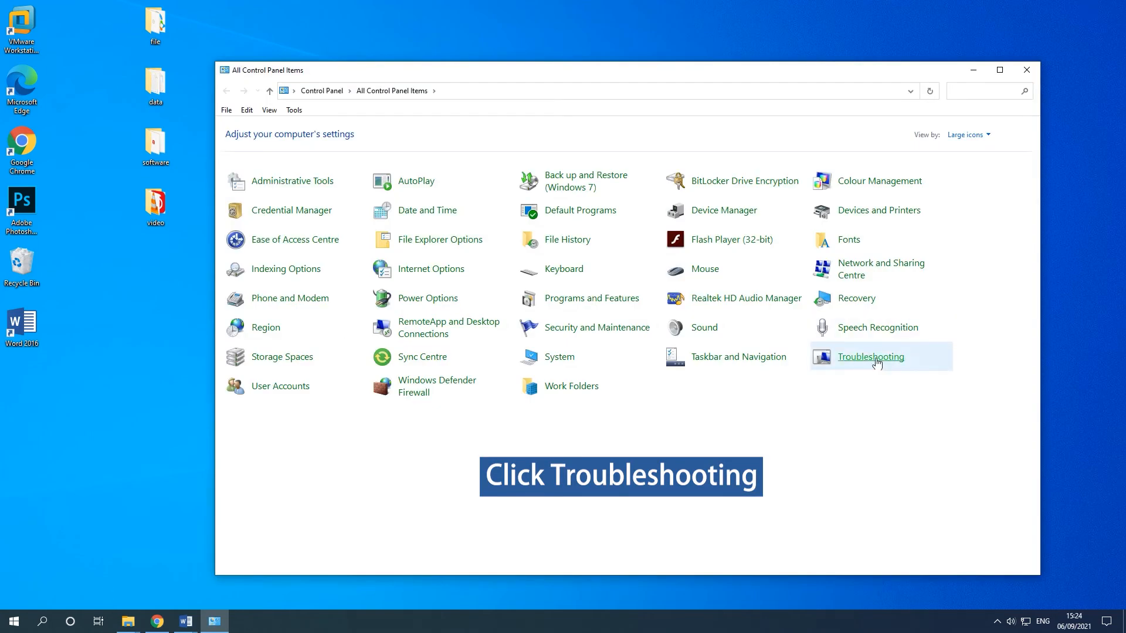
{"action": "left_click", "coordinate": [870, 356]}
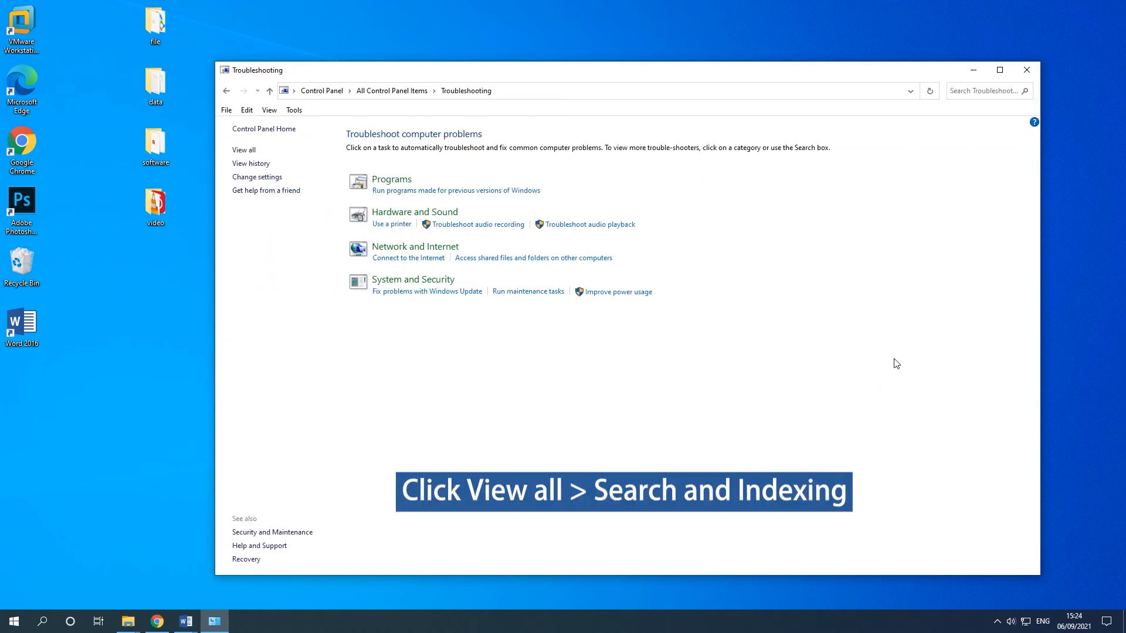
{"action": "left_click", "coordinate": [244, 149]}
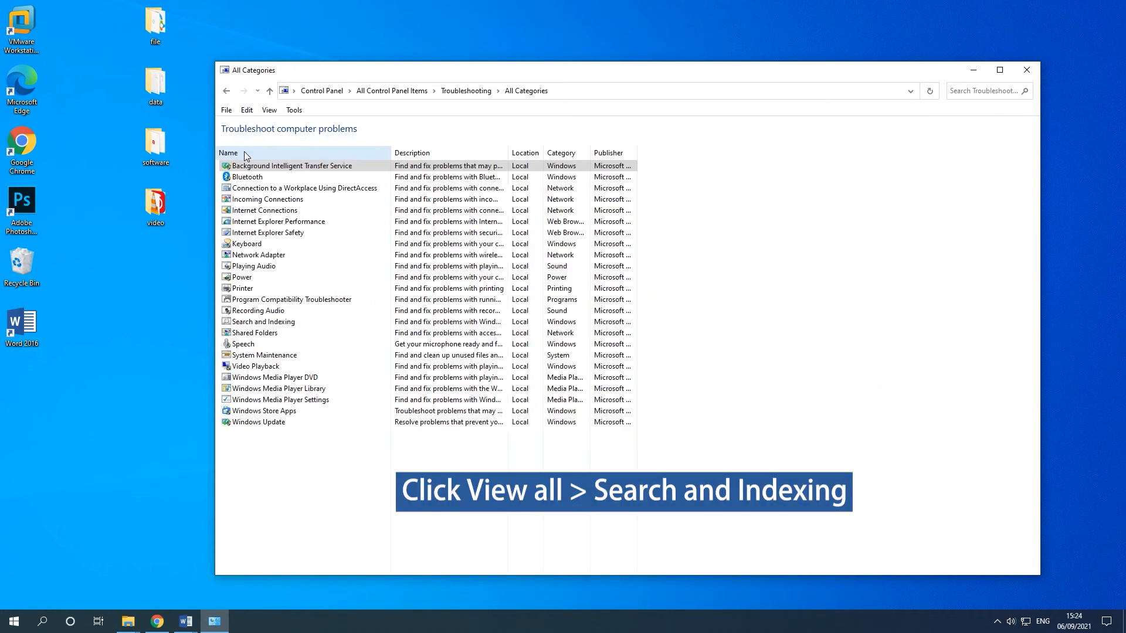
{"action": "mouse_move", "coordinate": [280, 332]}
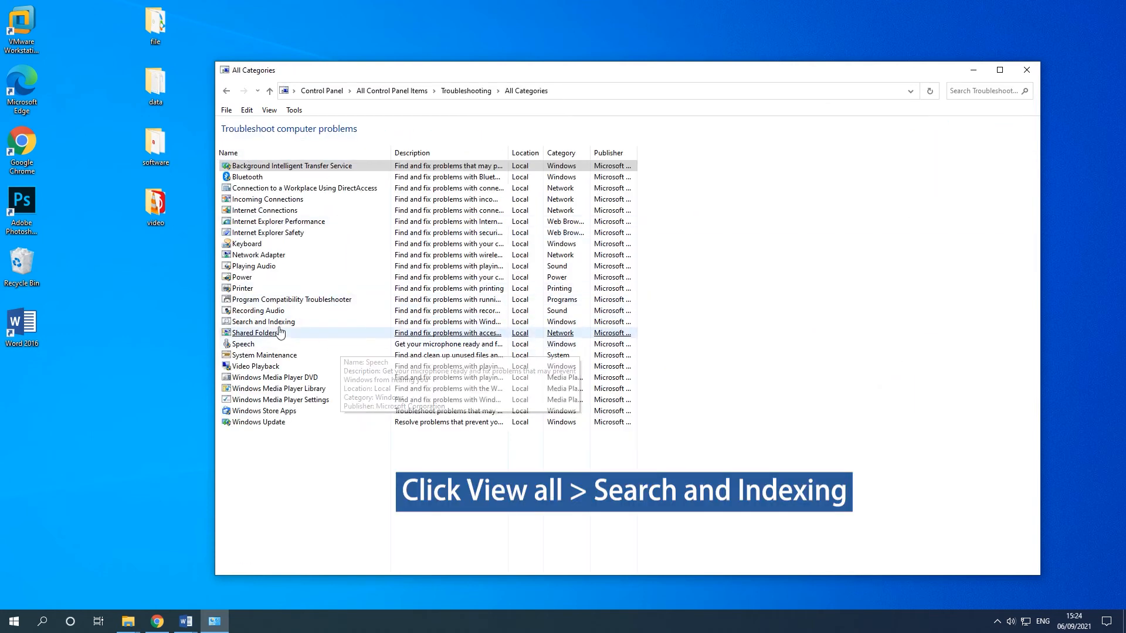
{"action": "mouse_move", "coordinate": [280, 322]}
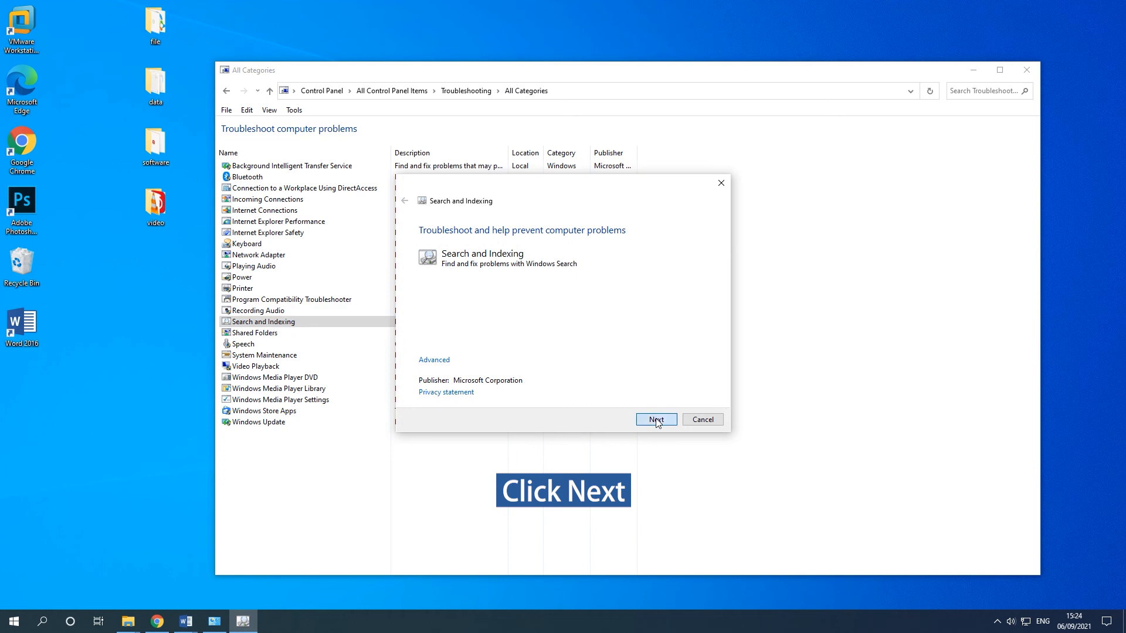
Submit all ticked search problems with the description 'Windows Search is not work' and start diagnosis.
{"action": "left_click", "coordinate": [655, 420]}
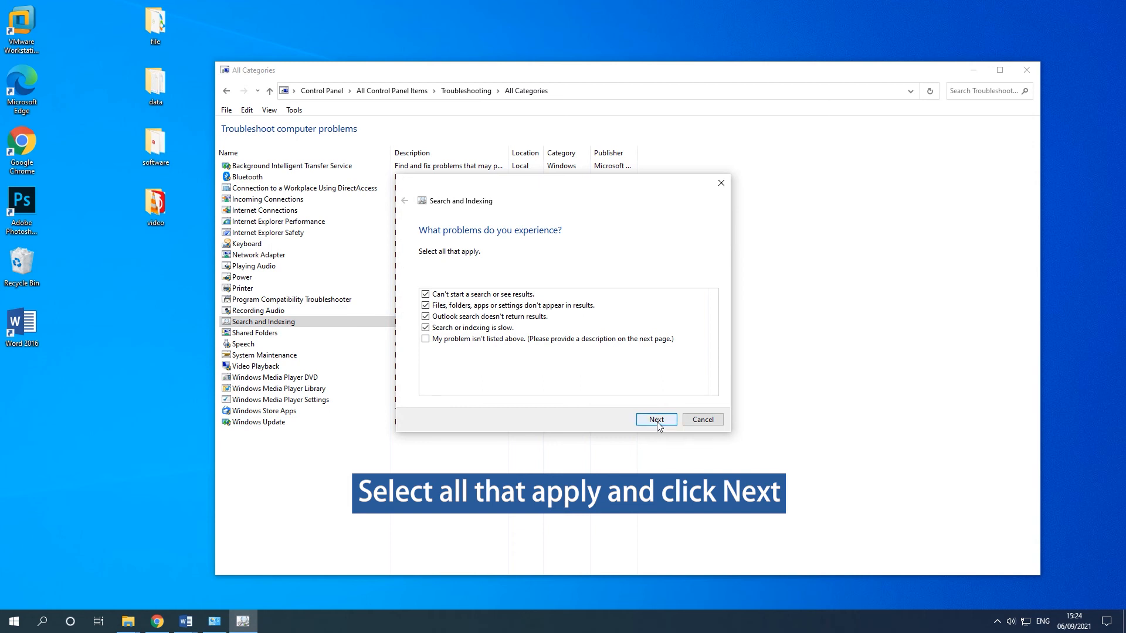
{"action": "left_click", "coordinate": [654, 420]}
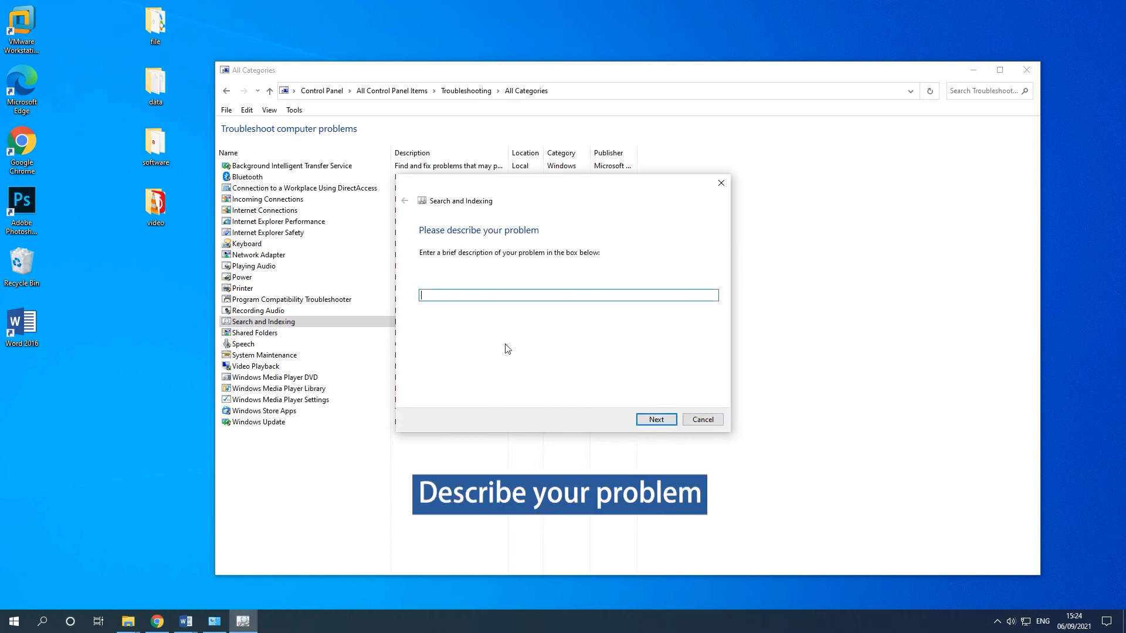
{"action": "type", "text": "Windows"}
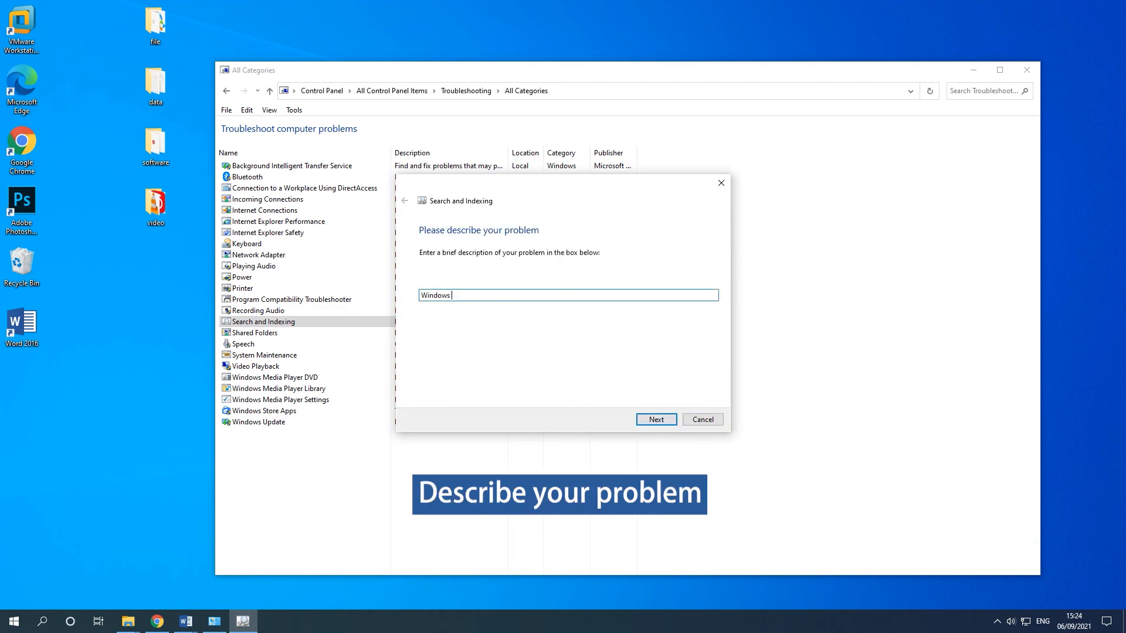
{"action": "type", "text": "Search"}
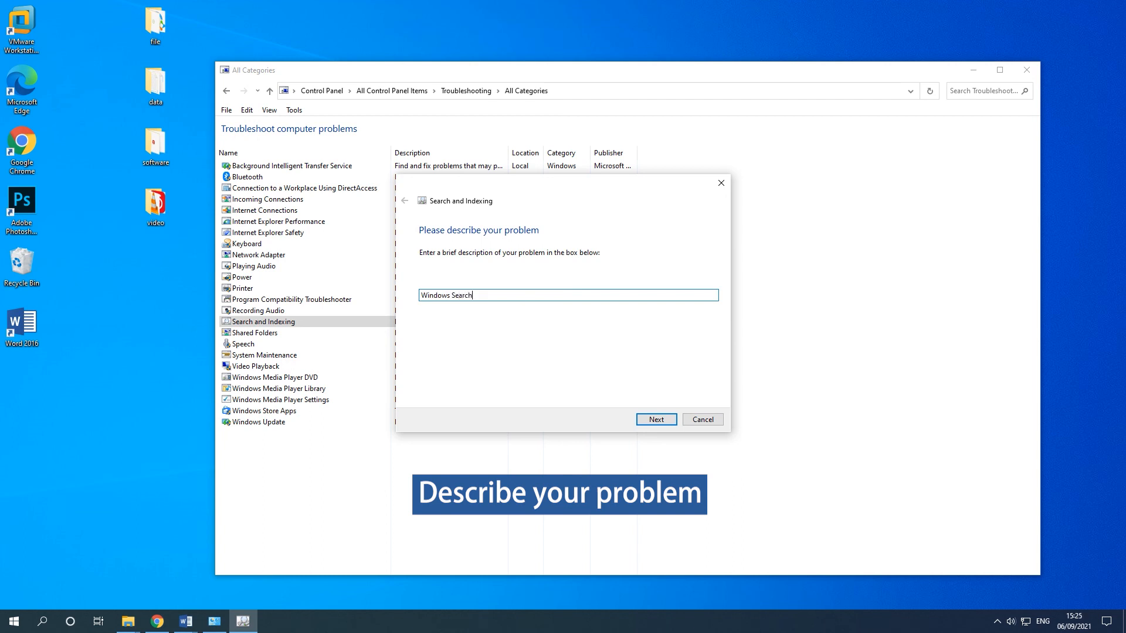
{"action": "type", "text": "is not work"}
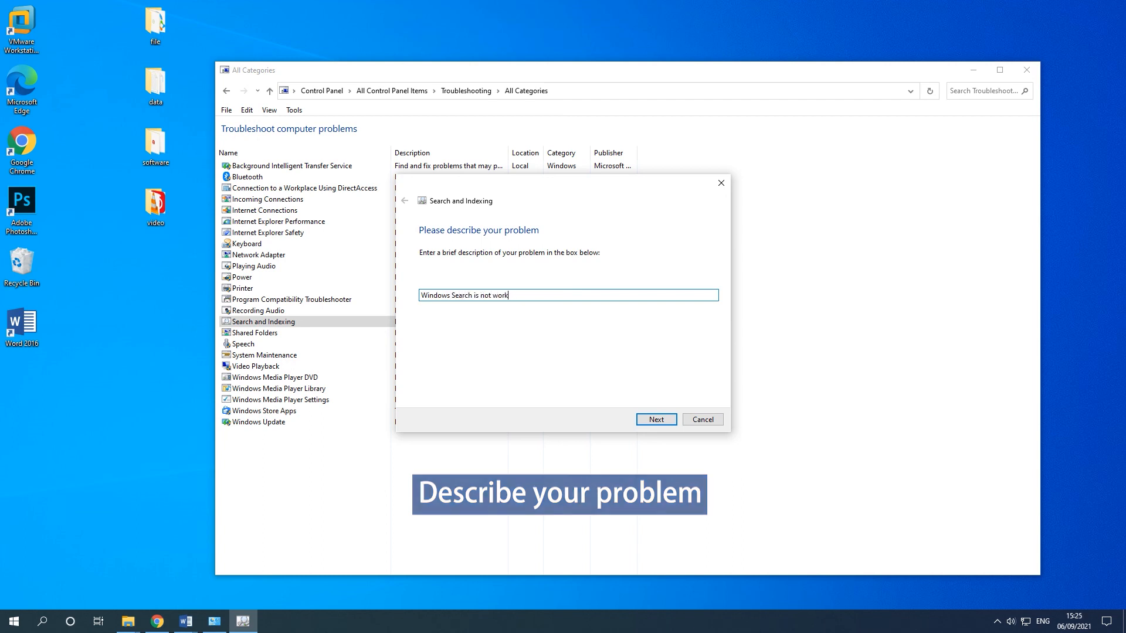
{"action": "left_click", "coordinate": [655, 419]}
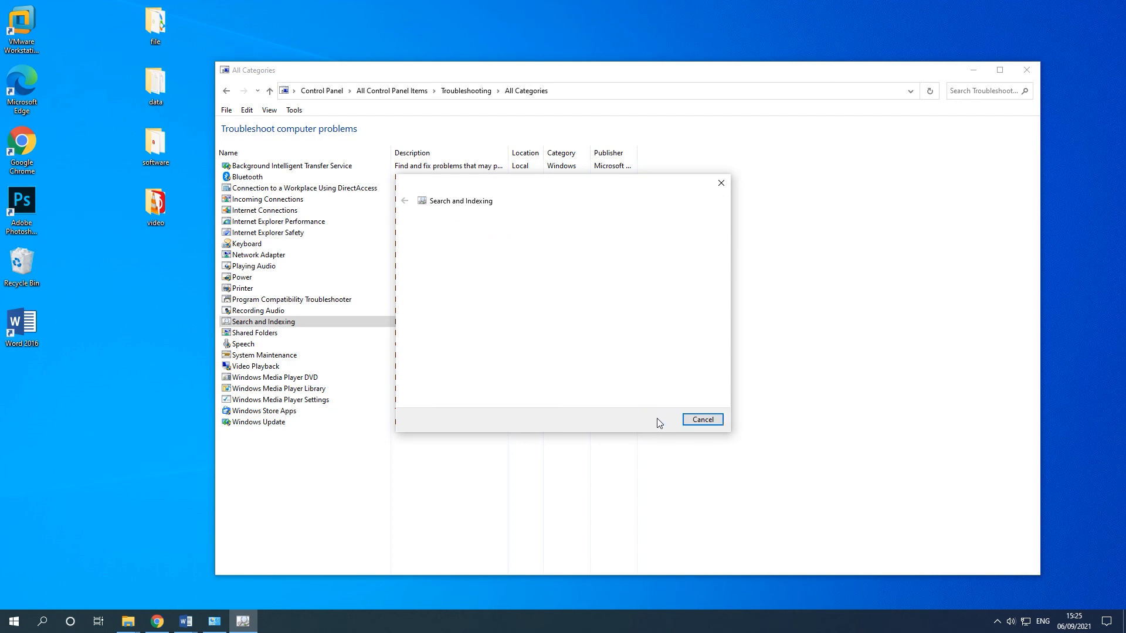